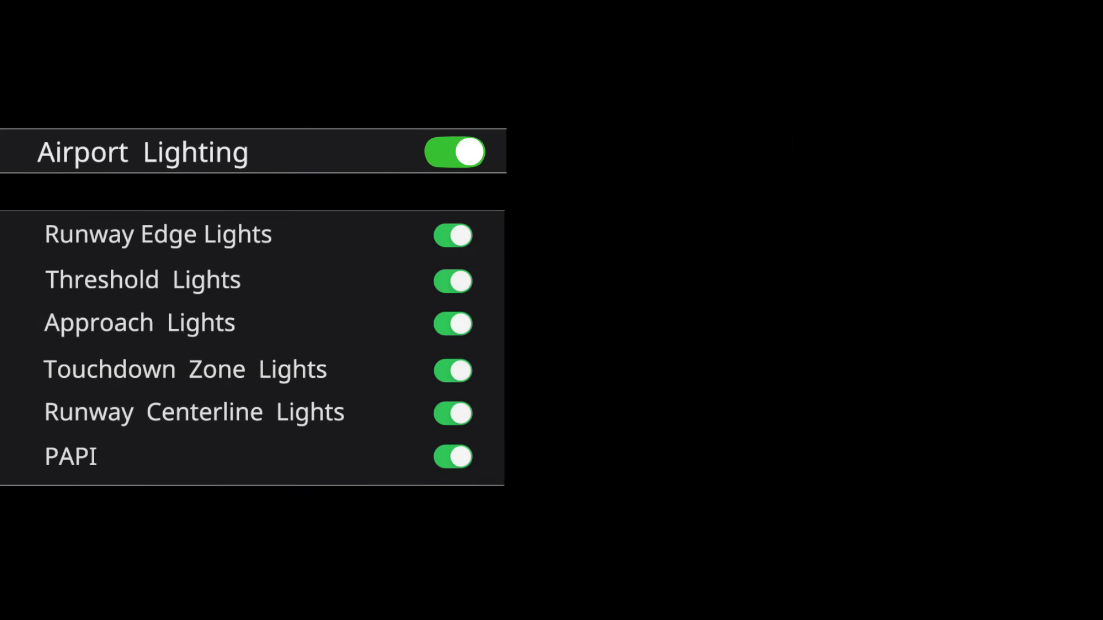
click(453, 151)
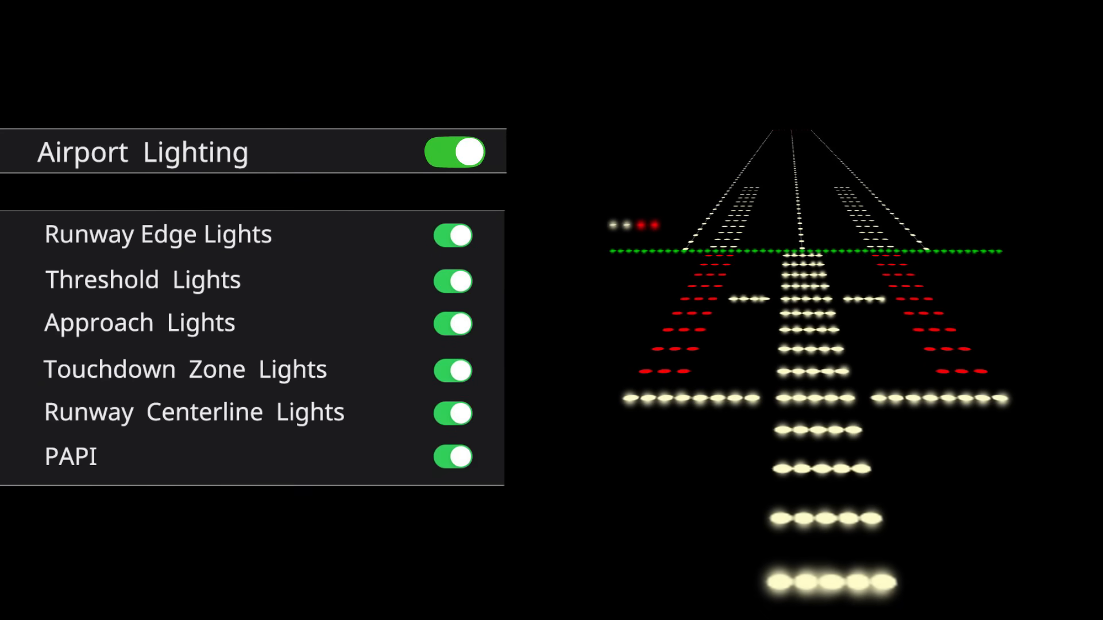
click(454, 152)
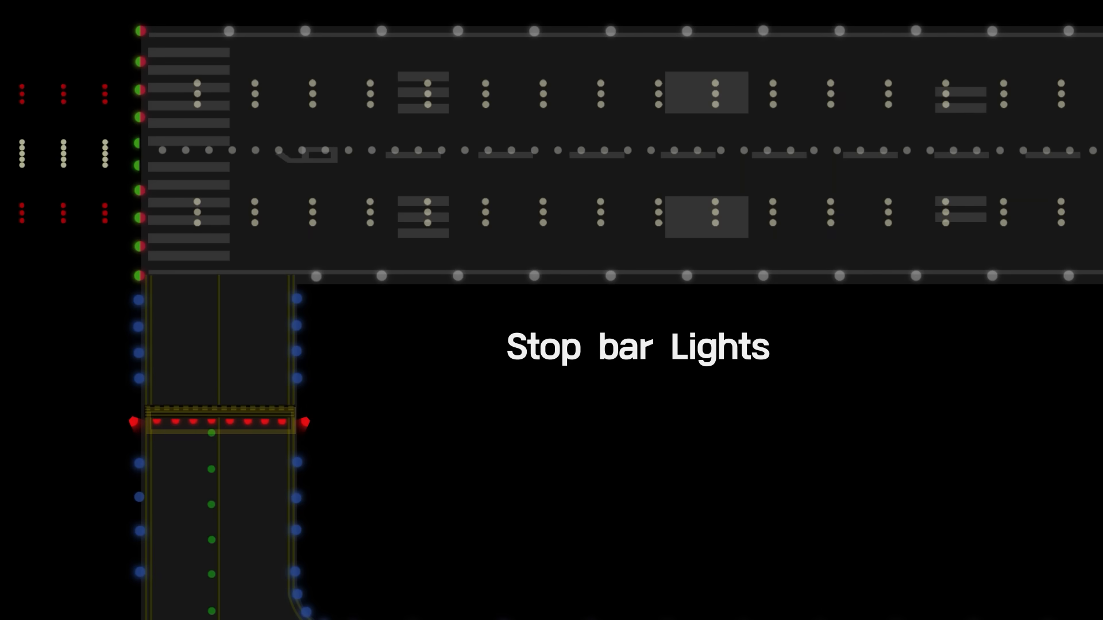
click(219, 420)
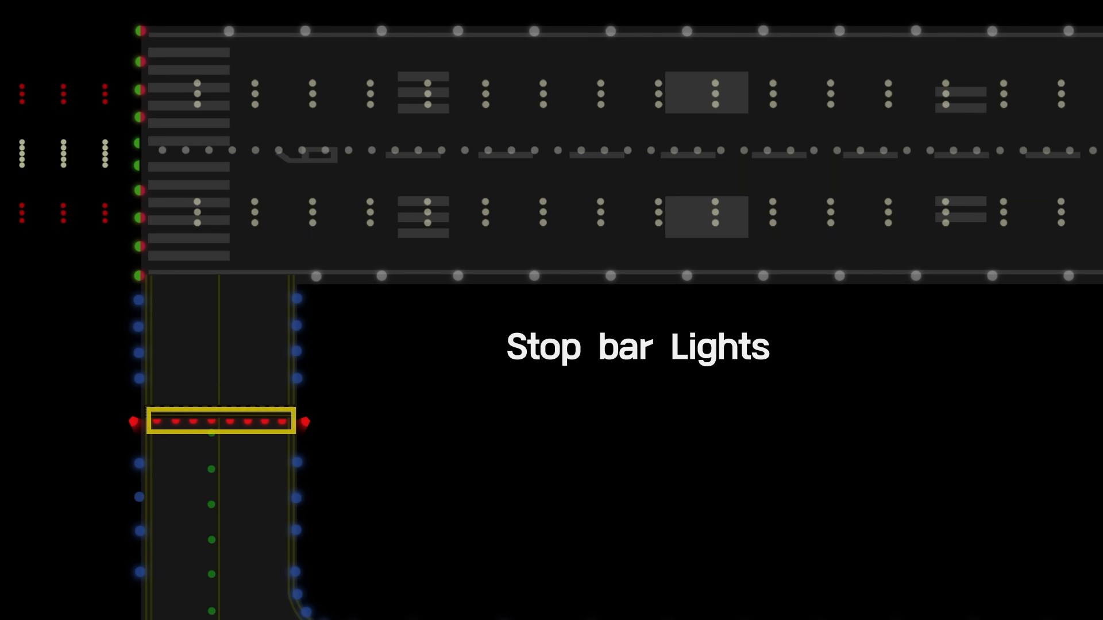